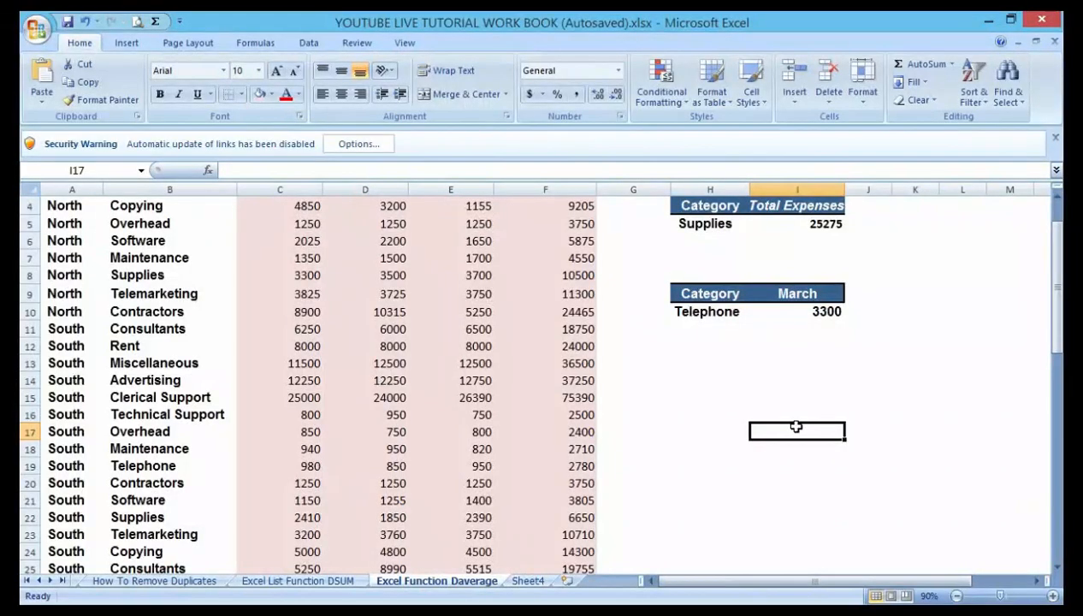
# Copy the H4:I4 criteria headers to H14:I14 and rename I14 'Average Expenses'.
pyautogui.scroll(3)
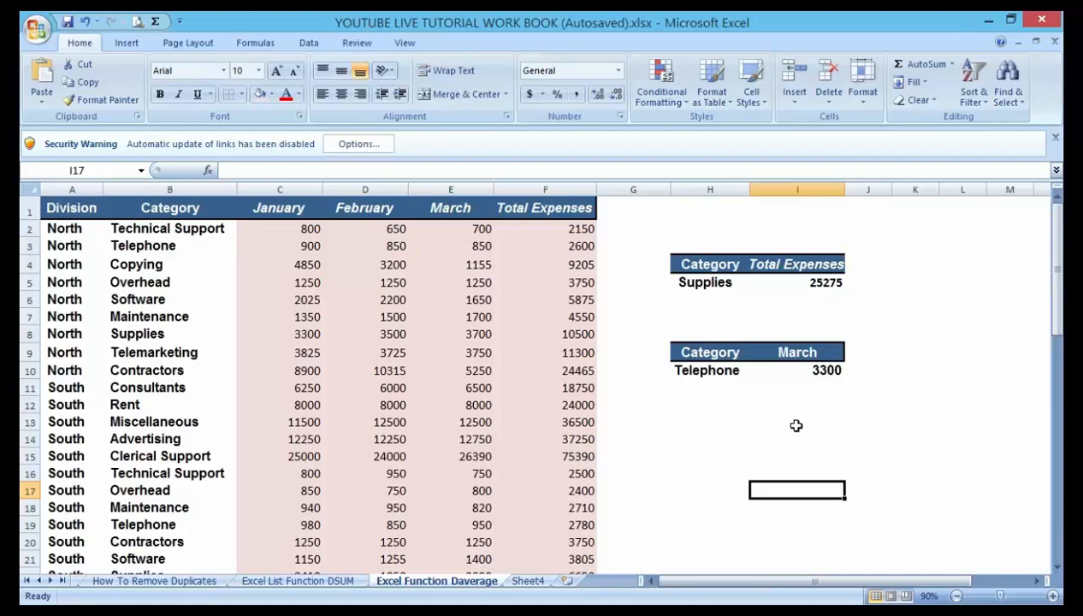
pyautogui.moveTo(896, 324)
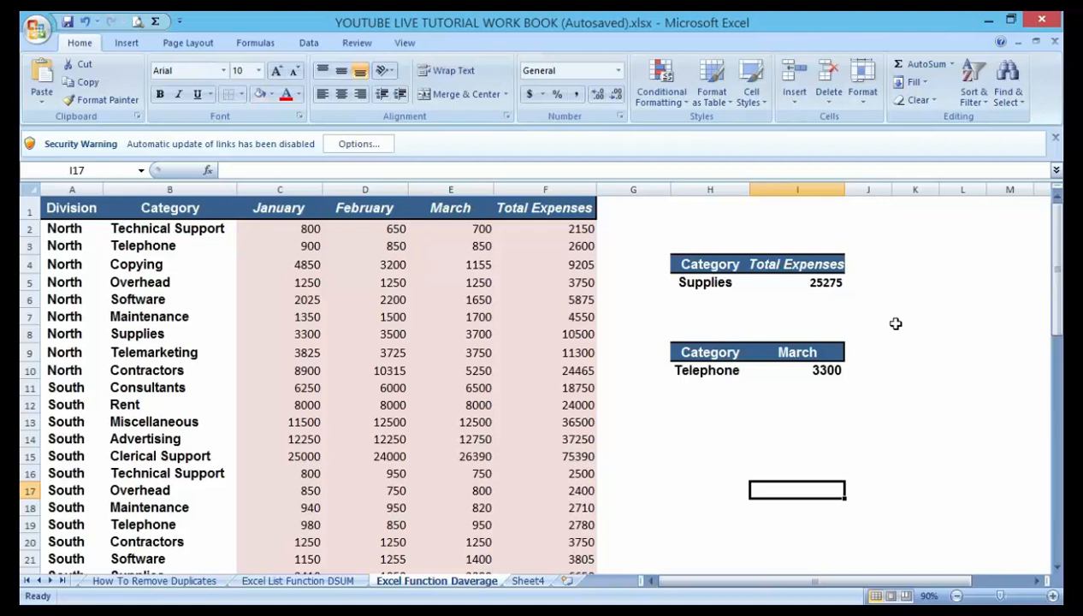
pyautogui.moveTo(797, 415)
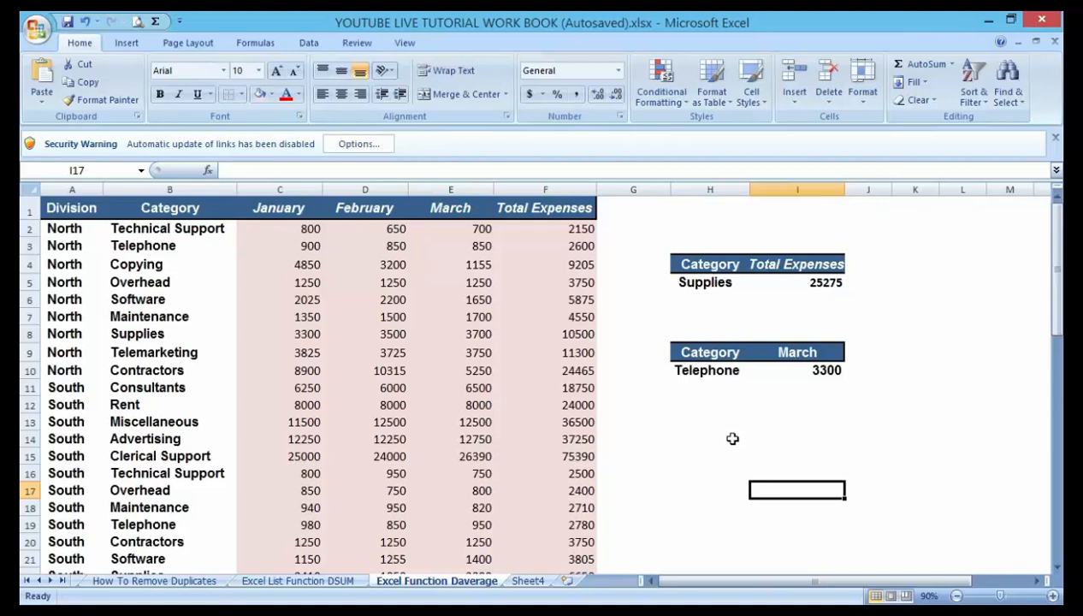
pyautogui.moveTo(728, 439)
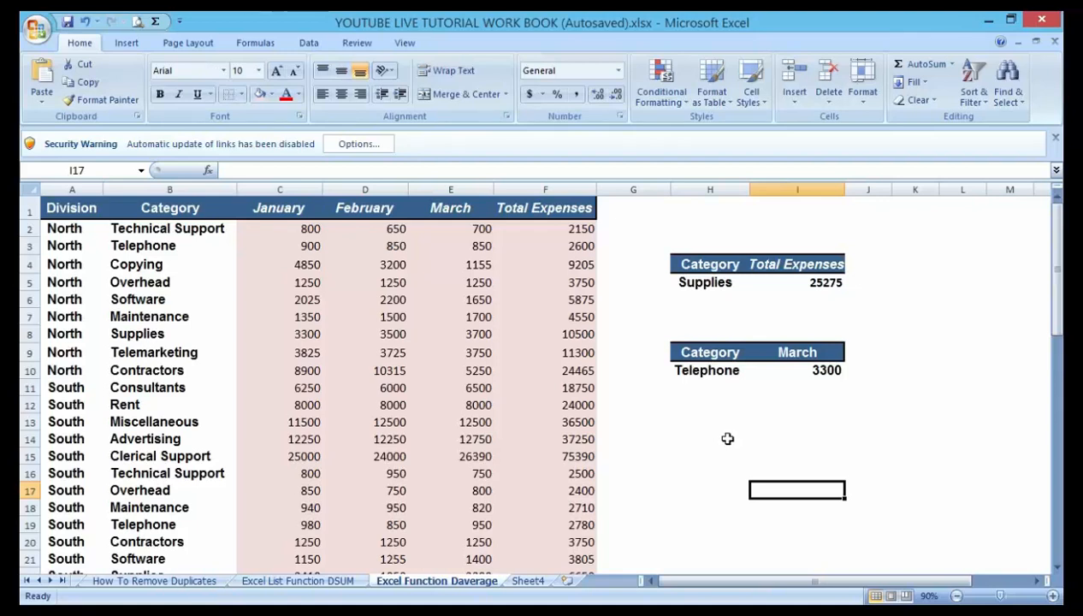
pyautogui.moveTo(721, 439)
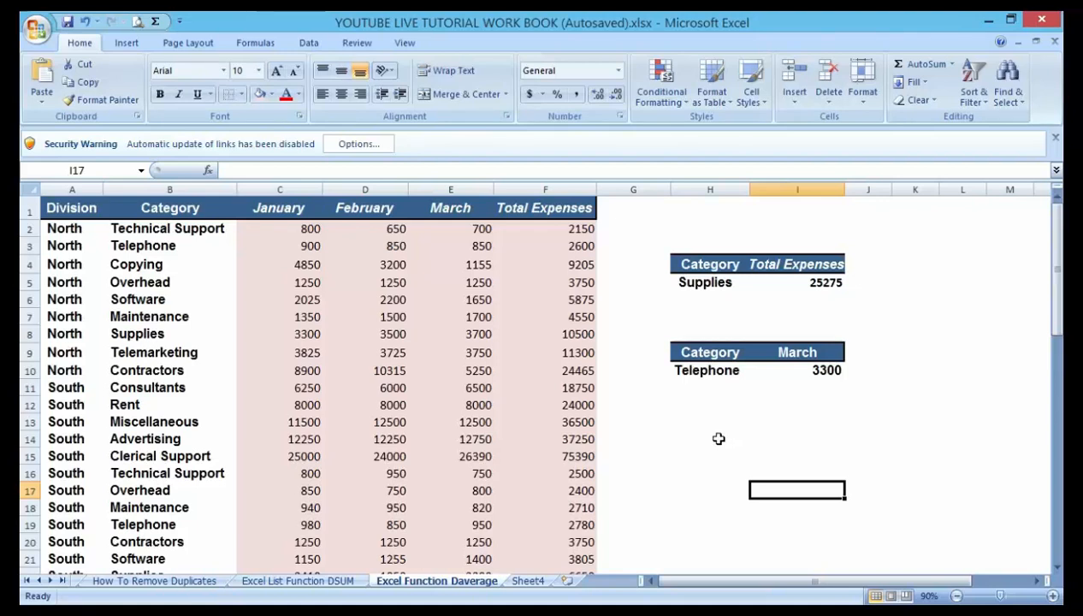
pyautogui.moveTo(719, 440)
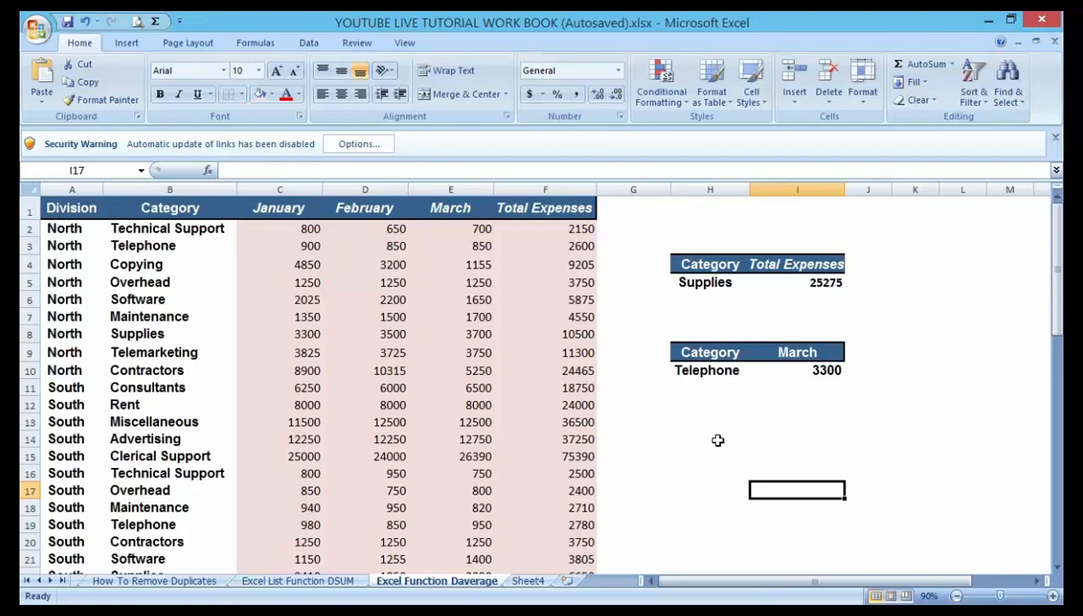
pyautogui.click(711, 439)
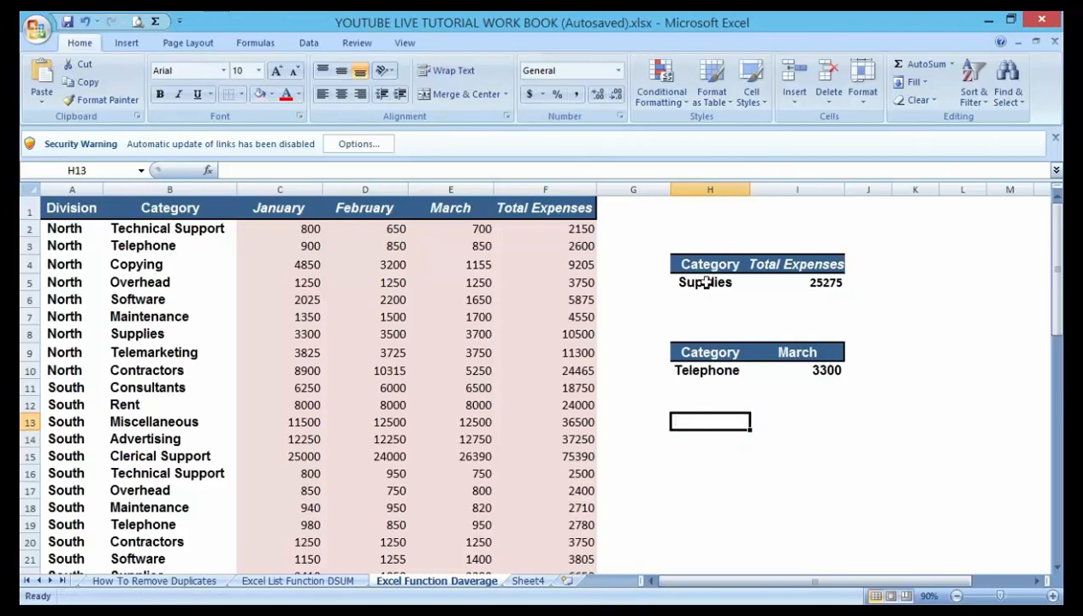
pyautogui.rightClick(760, 264)
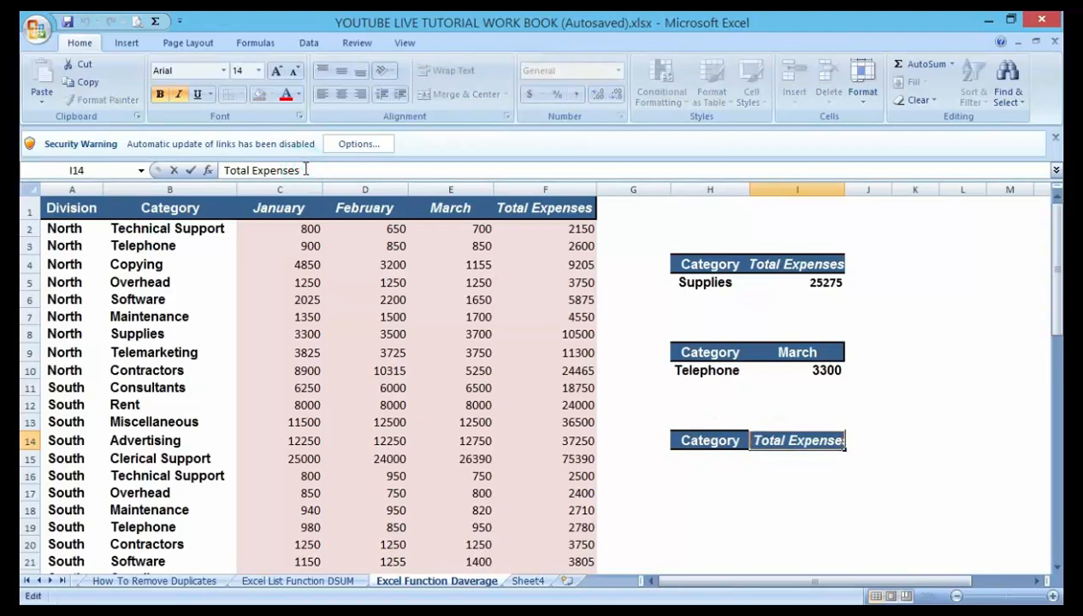
pyautogui.press('BackSpace')
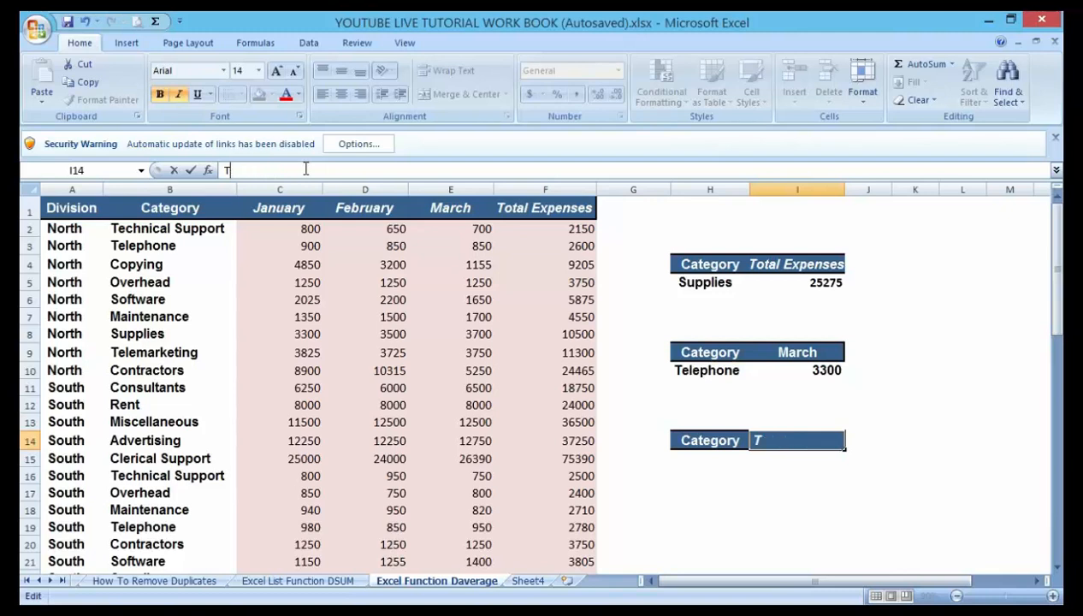
pyautogui.write('Average')
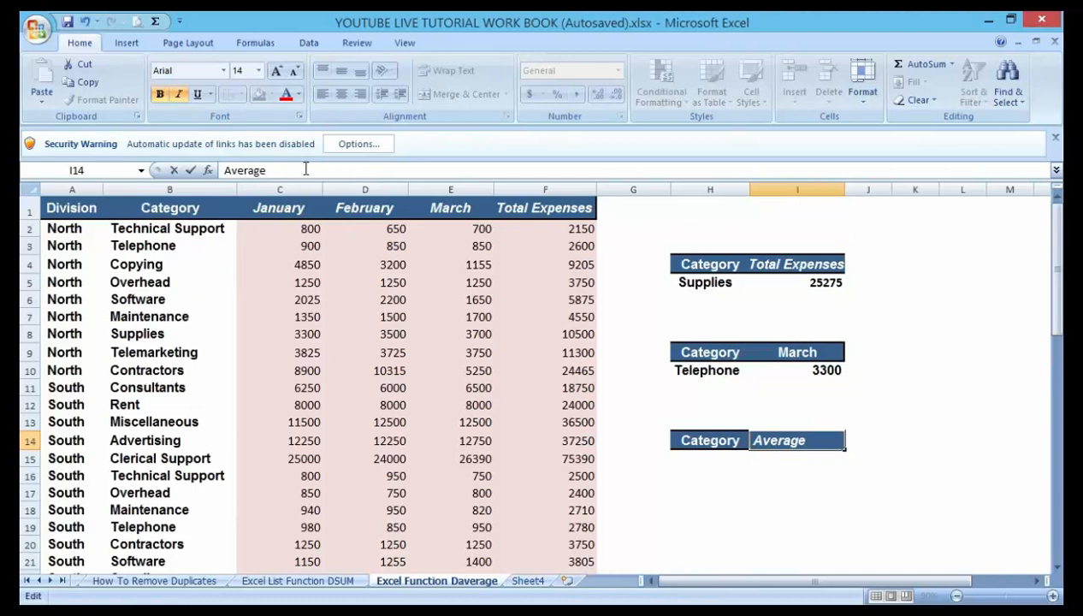
pyautogui.write('Expenses')
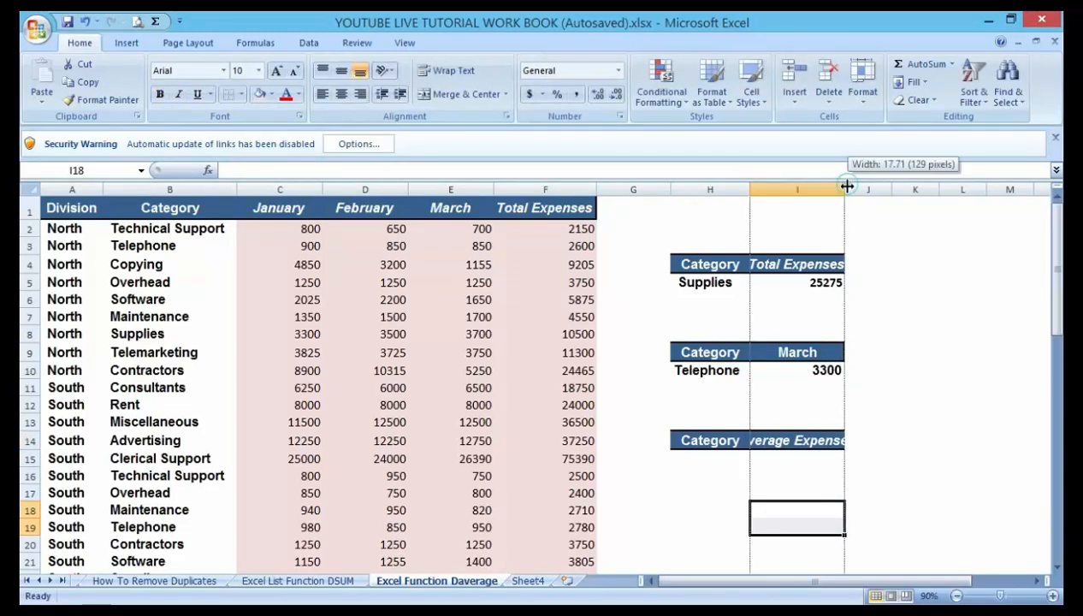
# Widen column I to fit 'Average Expenses' and paste Supplies into H15.
pyautogui.moveTo(847, 188); pyautogui.dragTo(856, 188)
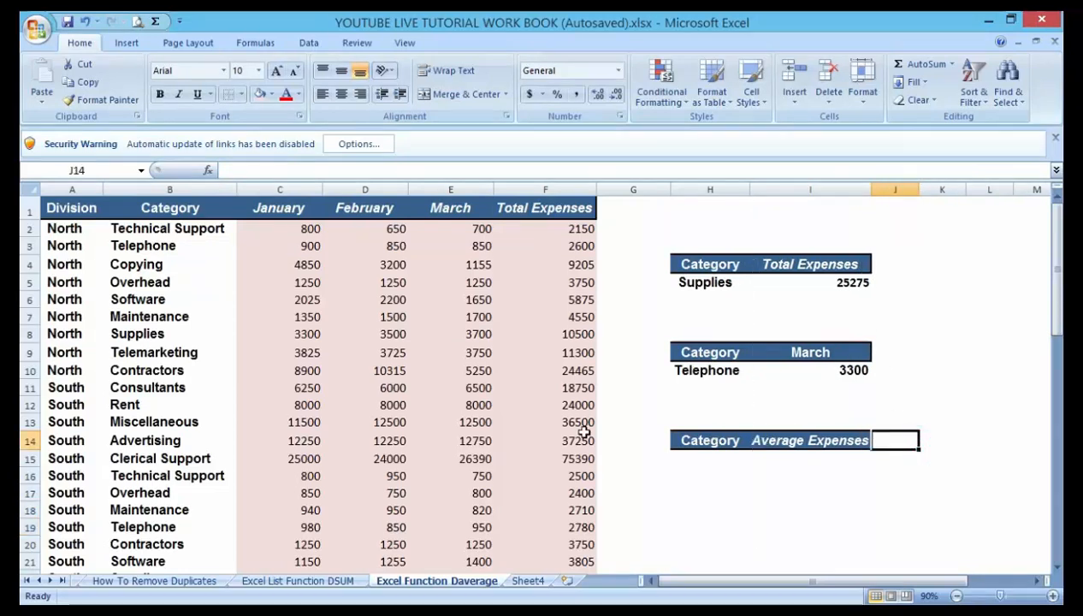
pyautogui.click(811, 492)
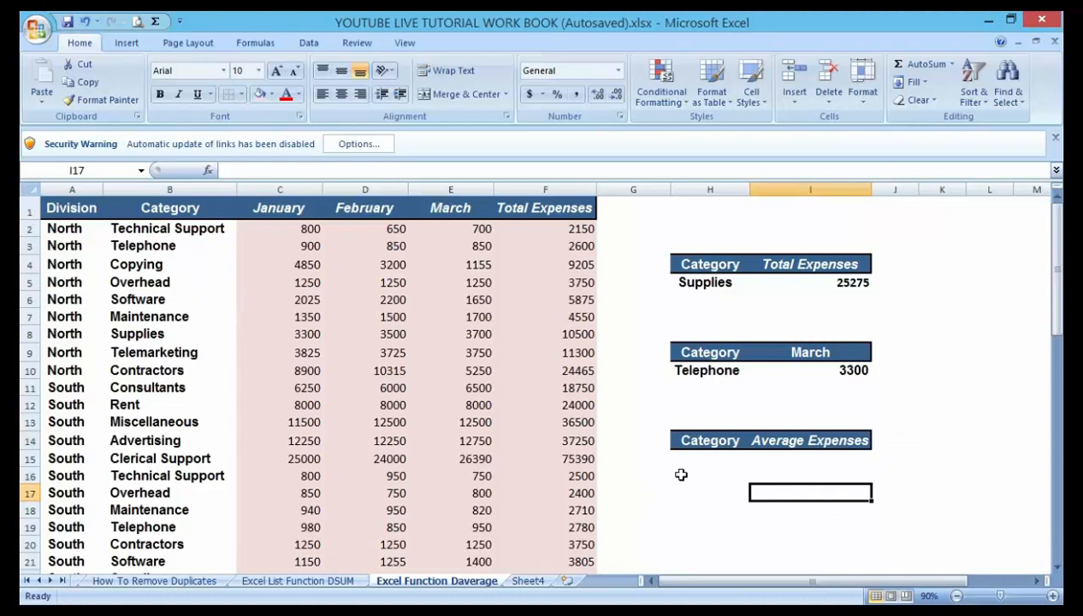
pyautogui.moveTo(693, 448)
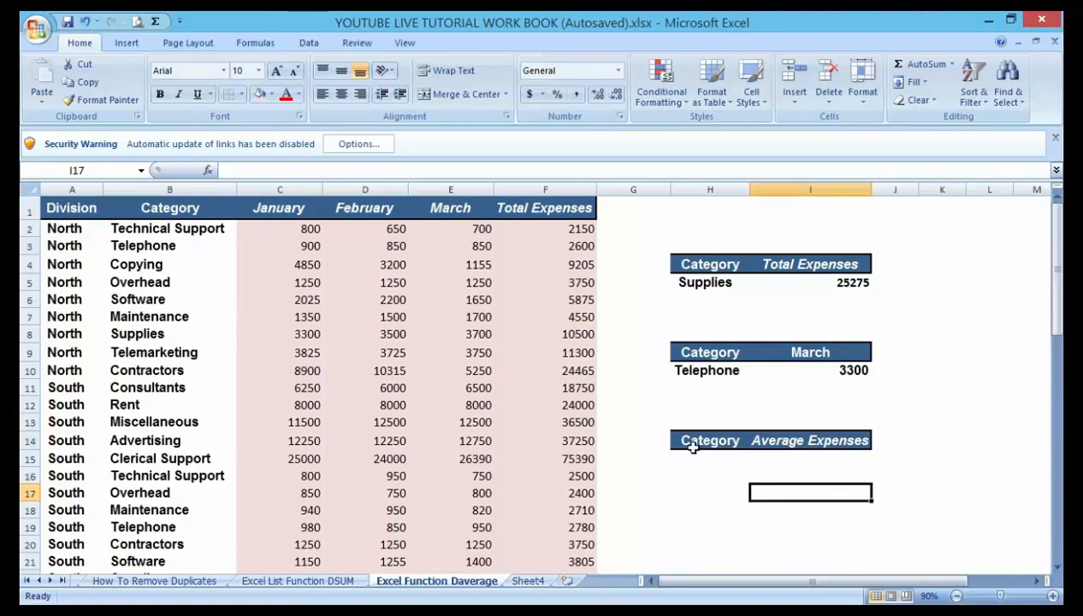
pyautogui.rightClick(704, 281)
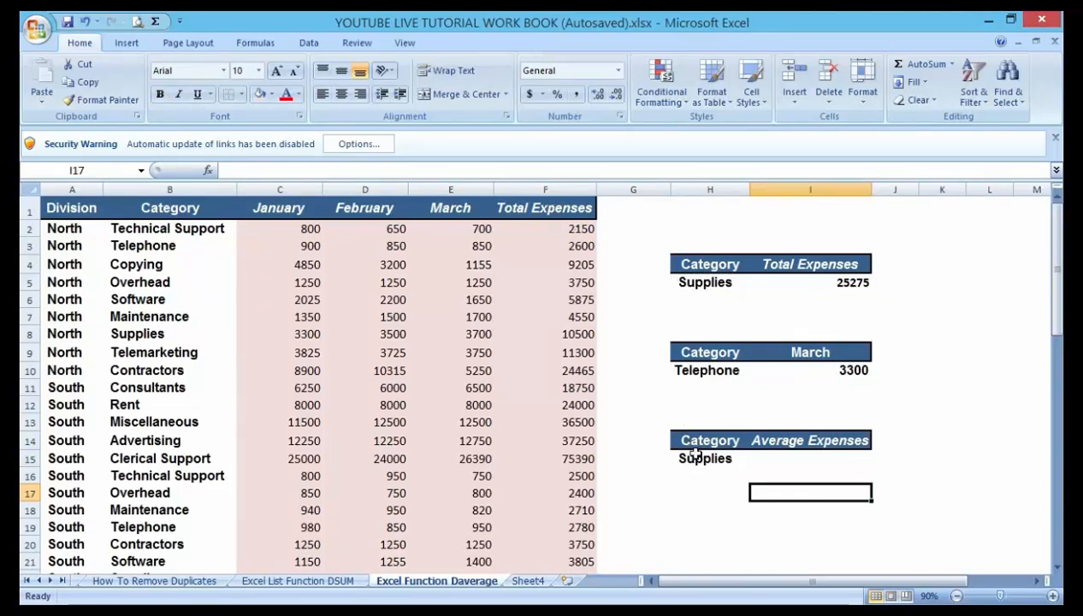
pyautogui.moveTo(700, 460)
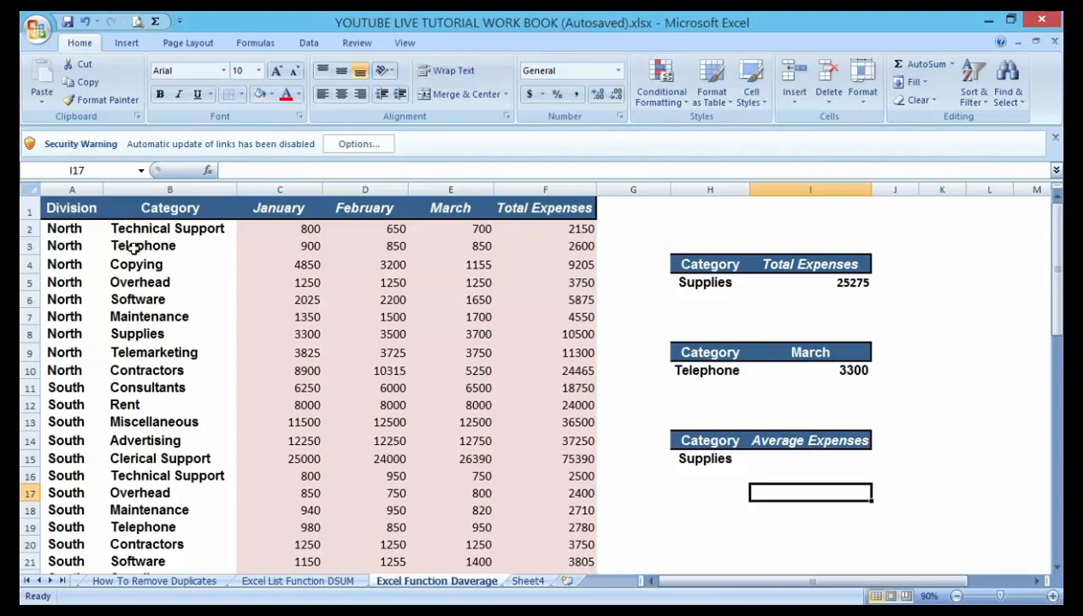
pyautogui.moveTo(116, 231)
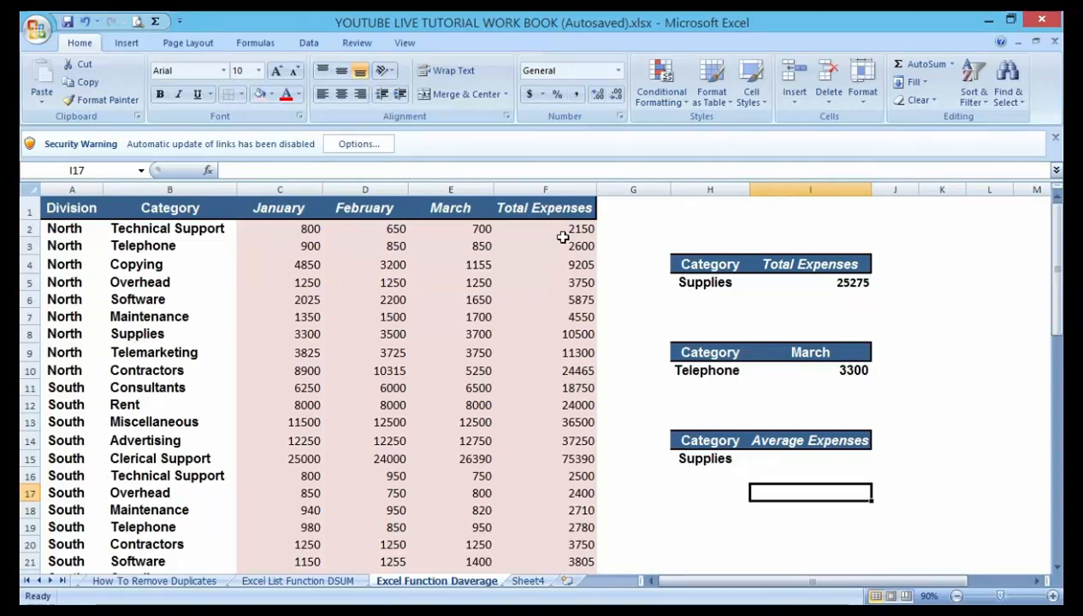
pyautogui.moveTo(568, 432)
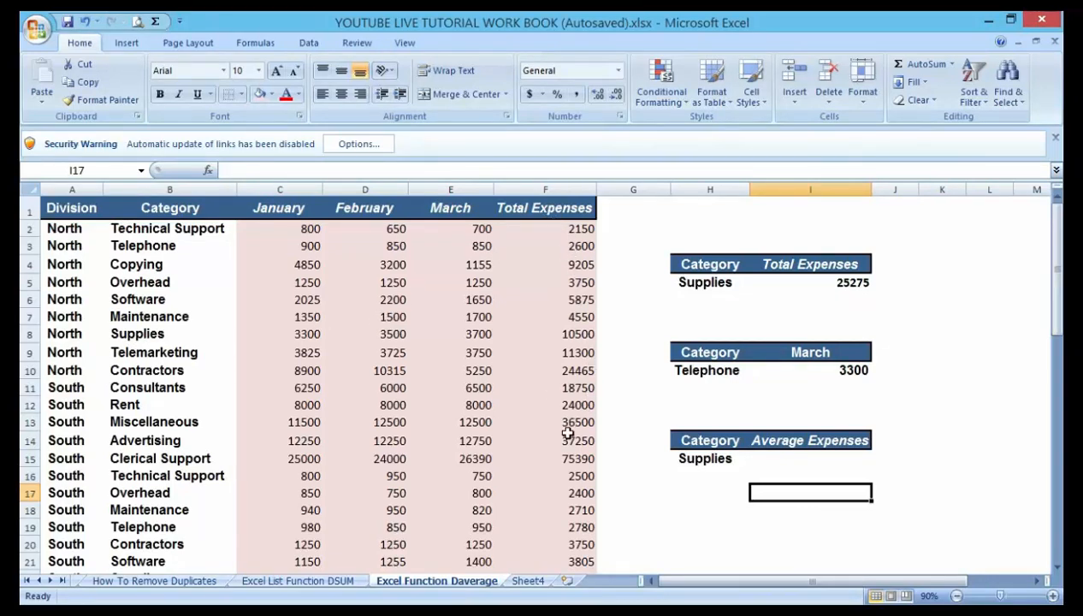
pyautogui.click(710, 511)
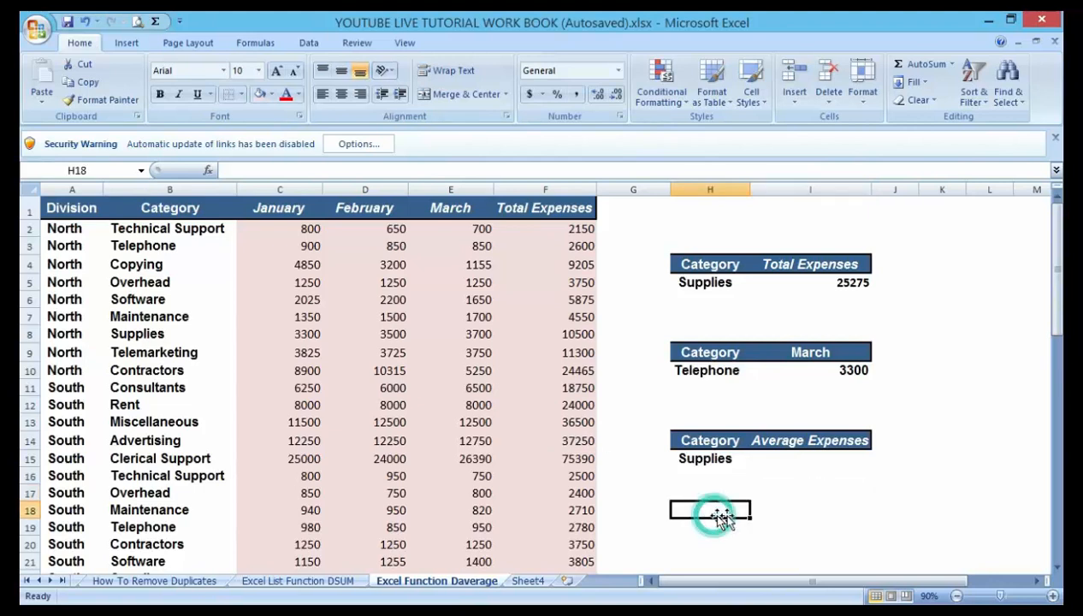
# In I15, find and choose DAVERAGE through an Insert Function search for 'average'.
pyautogui.click(810, 459)
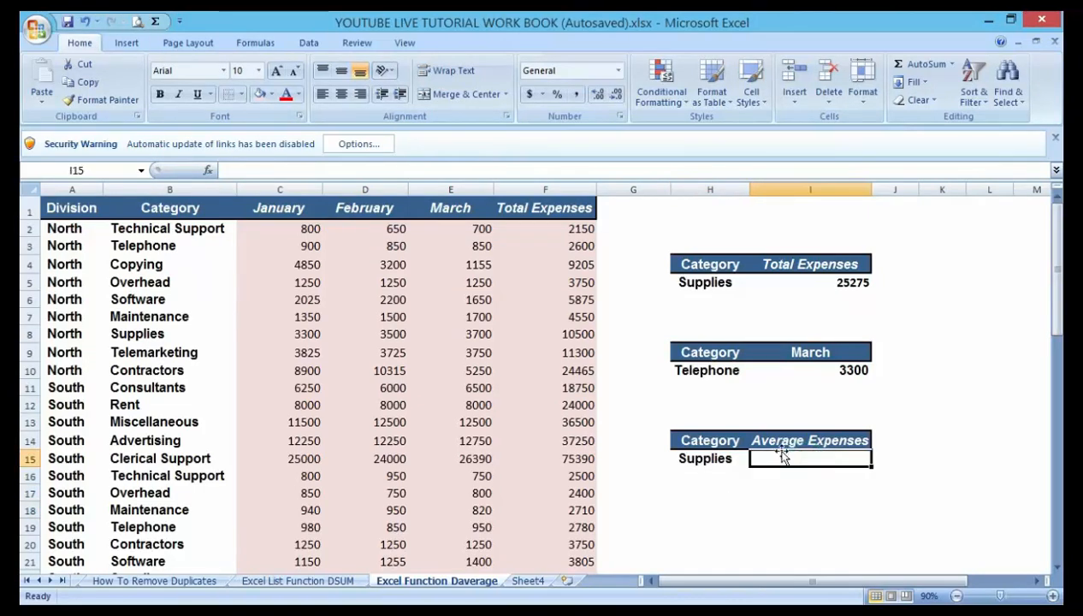
pyautogui.moveTo(716, 468)
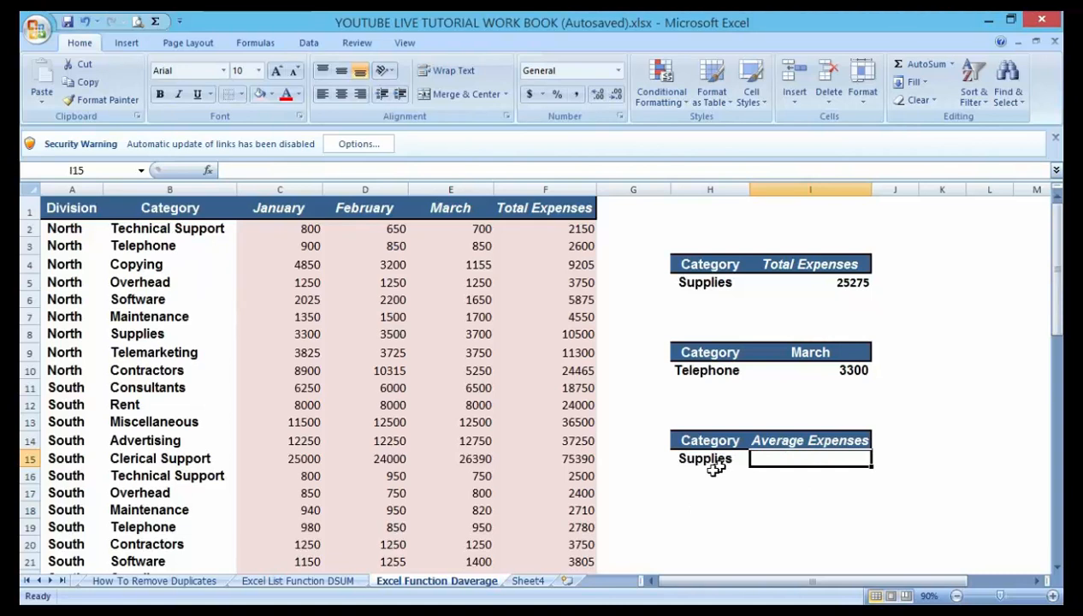
pyautogui.click(255, 42)
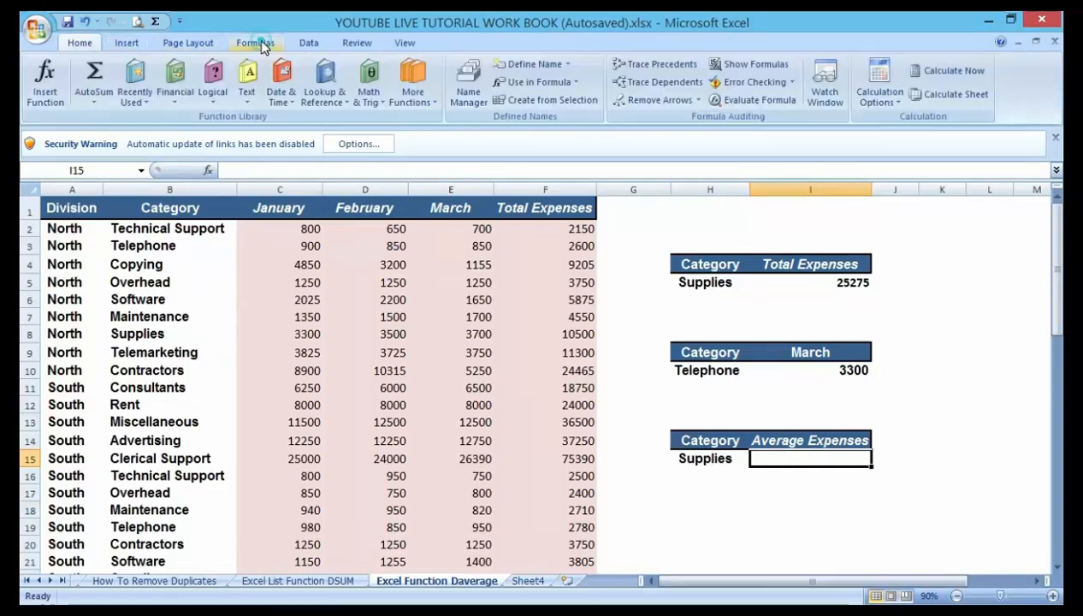
pyautogui.write('=')
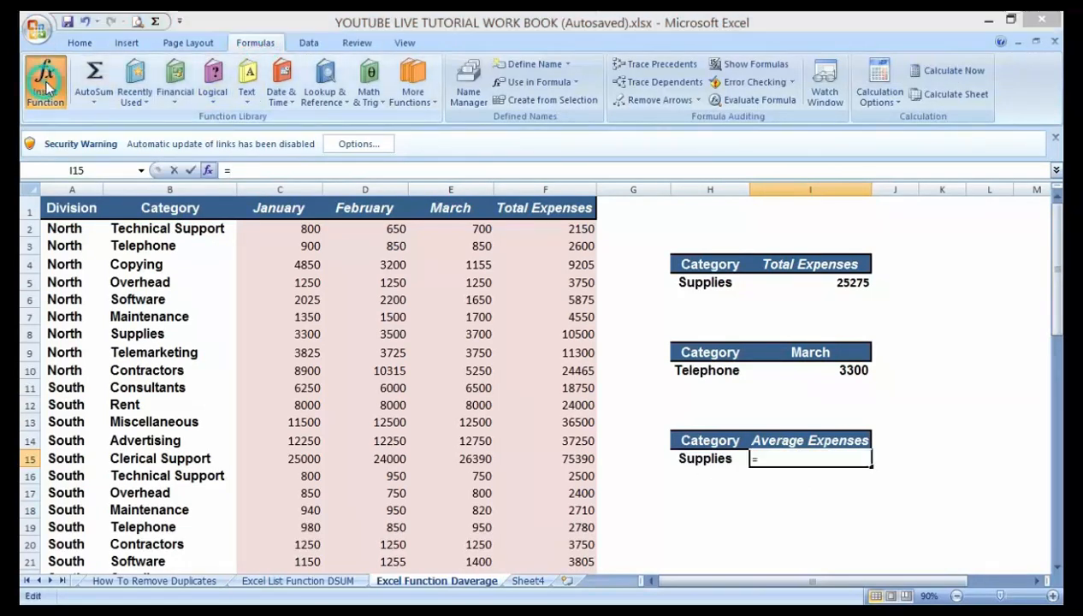
pyautogui.click(45, 81)
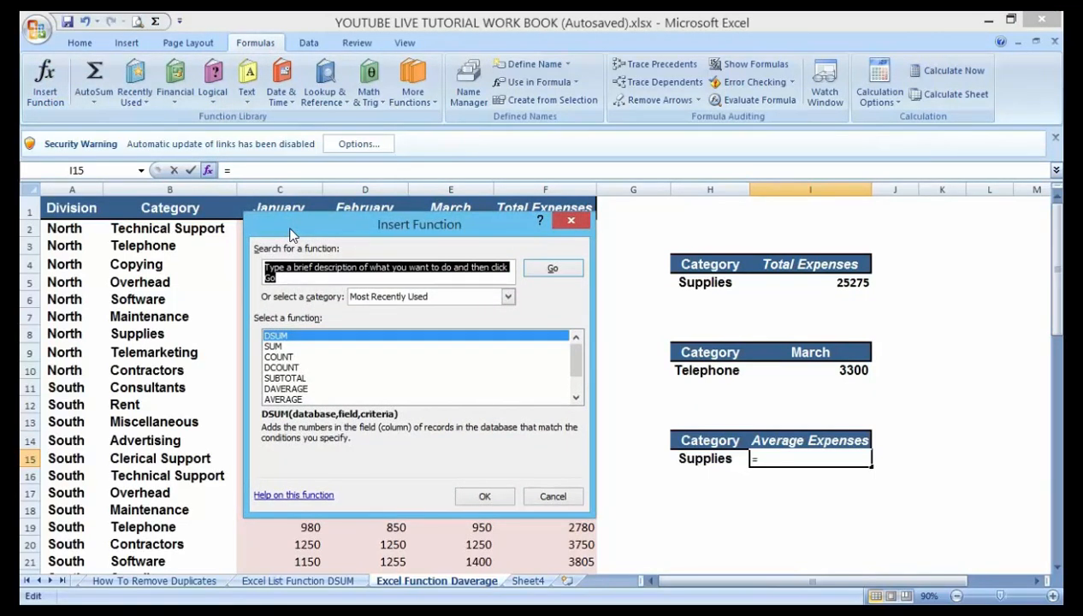
pyautogui.write('D')
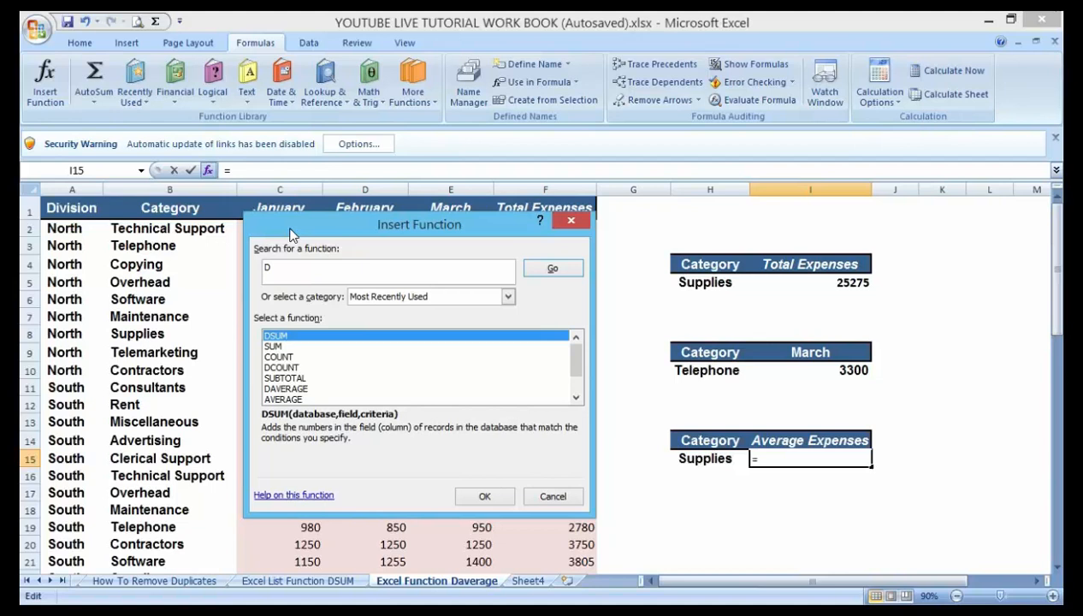
pyautogui.write('average')
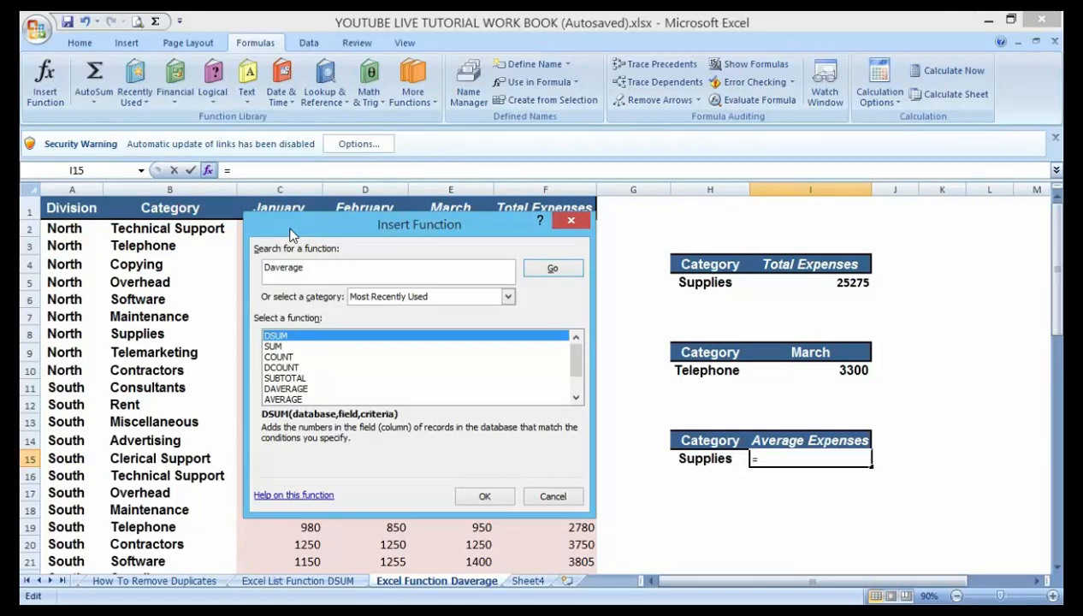
pyautogui.click(552, 268)
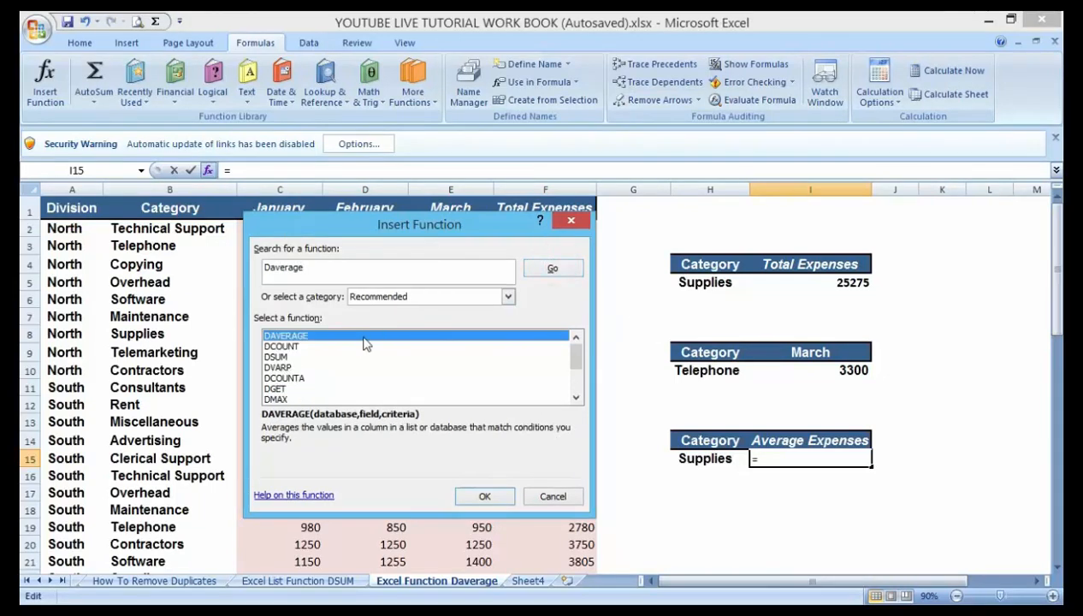
pyautogui.click(485, 496)
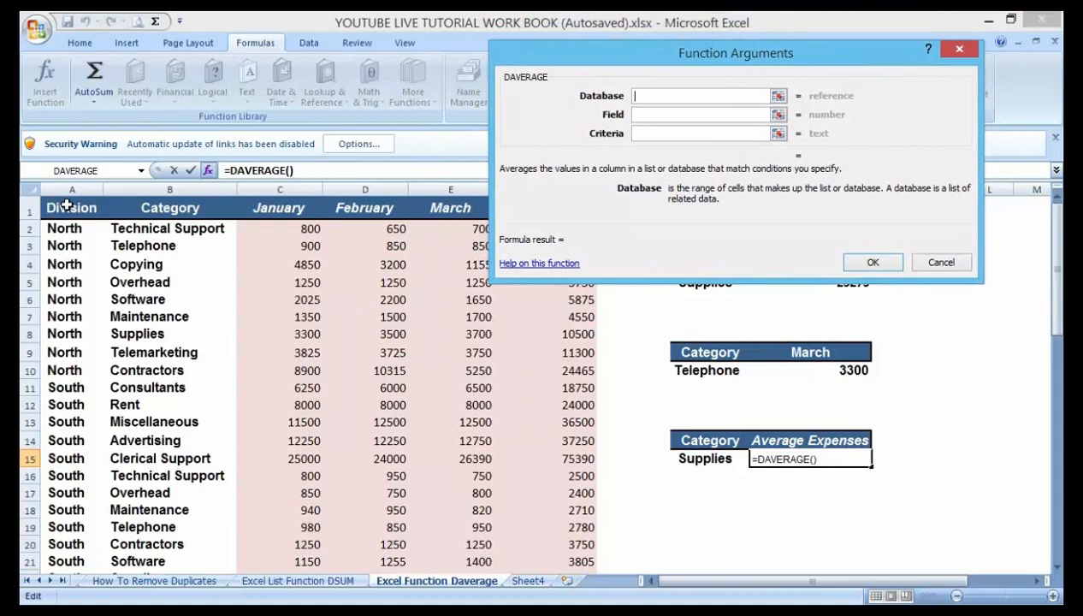
# Select A1:F59 as the DAVERAGE database range, scrolling to the table's last row.
pyautogui.click(72, 208)
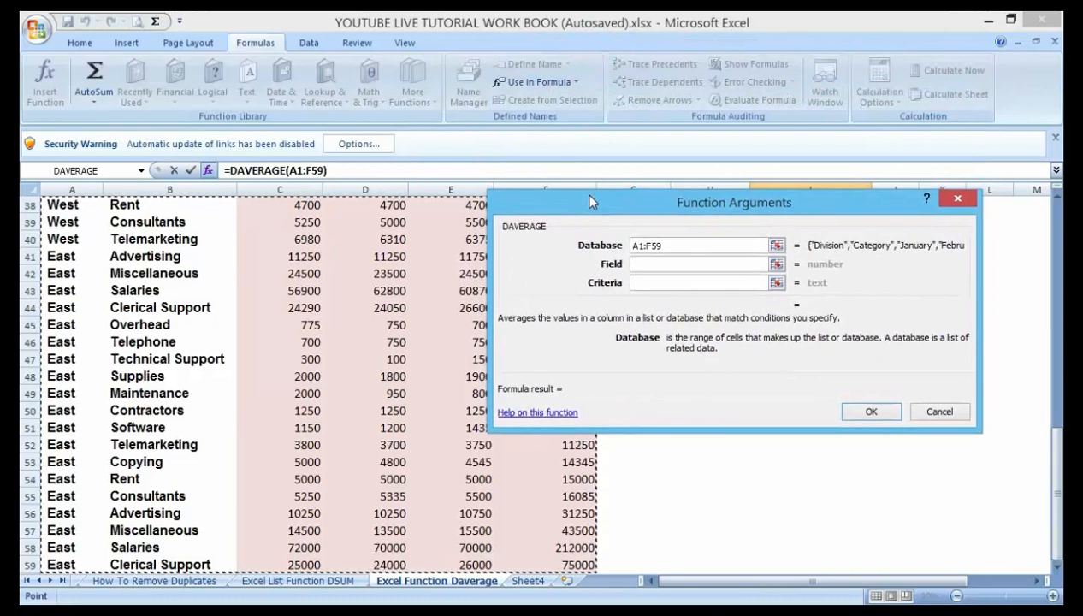
pyautogui.moveTo(86, 203)
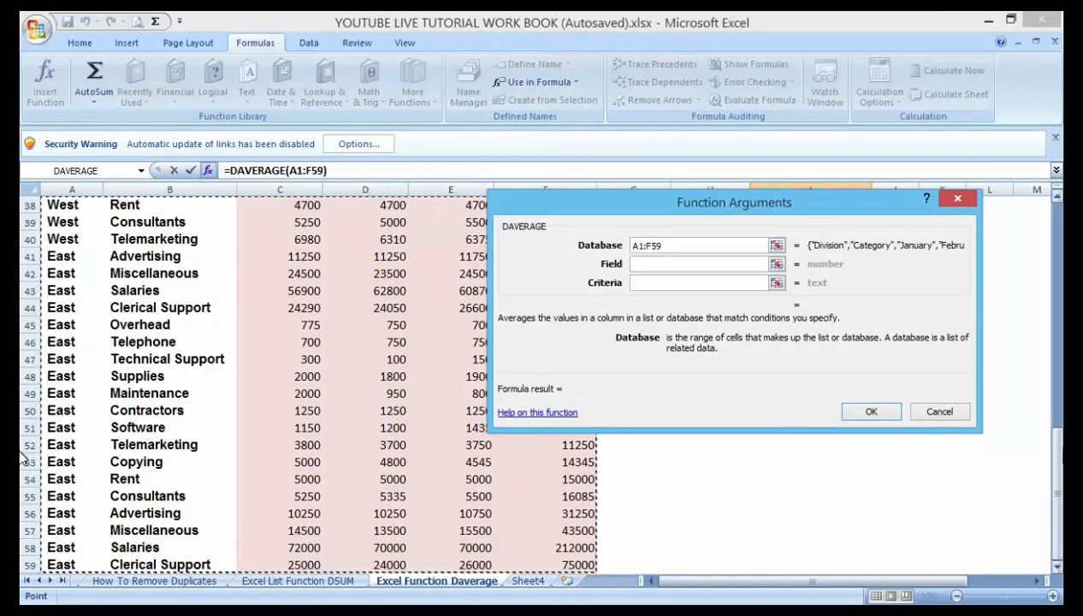
pyautogui.scroll(3)
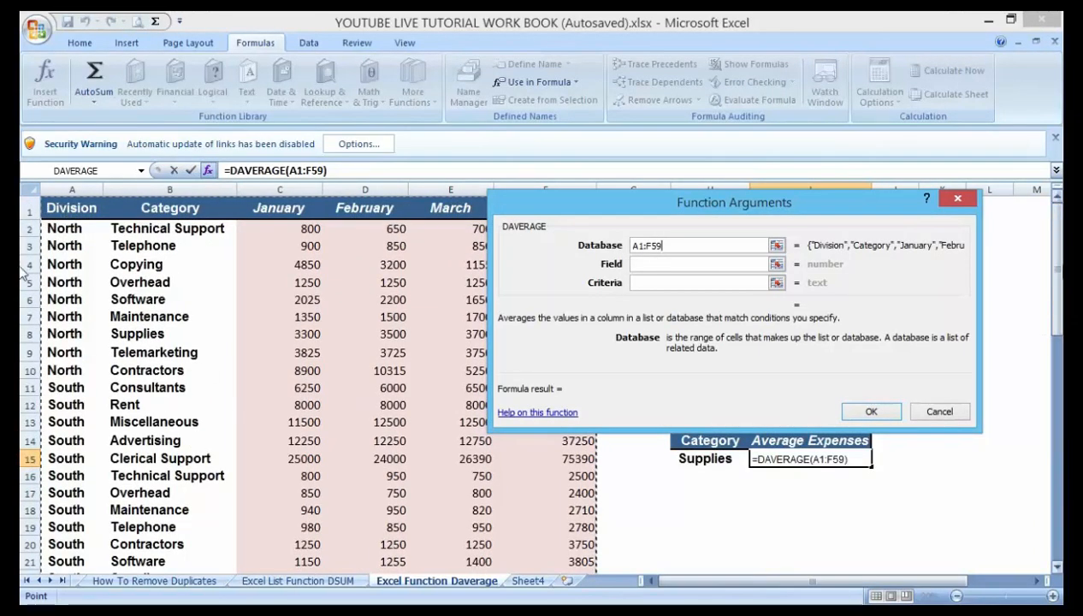
pyautogui.scroll(-3)
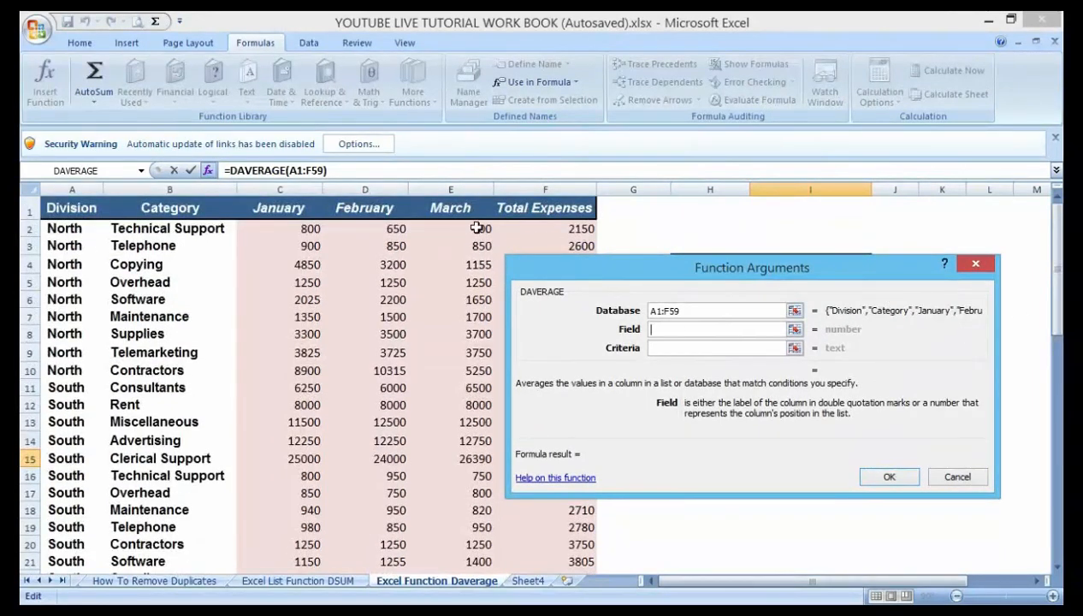
# Set field F1 and criteria H14:H15, so I15 shows 6318.75.
pyautogui.click(544, 207)
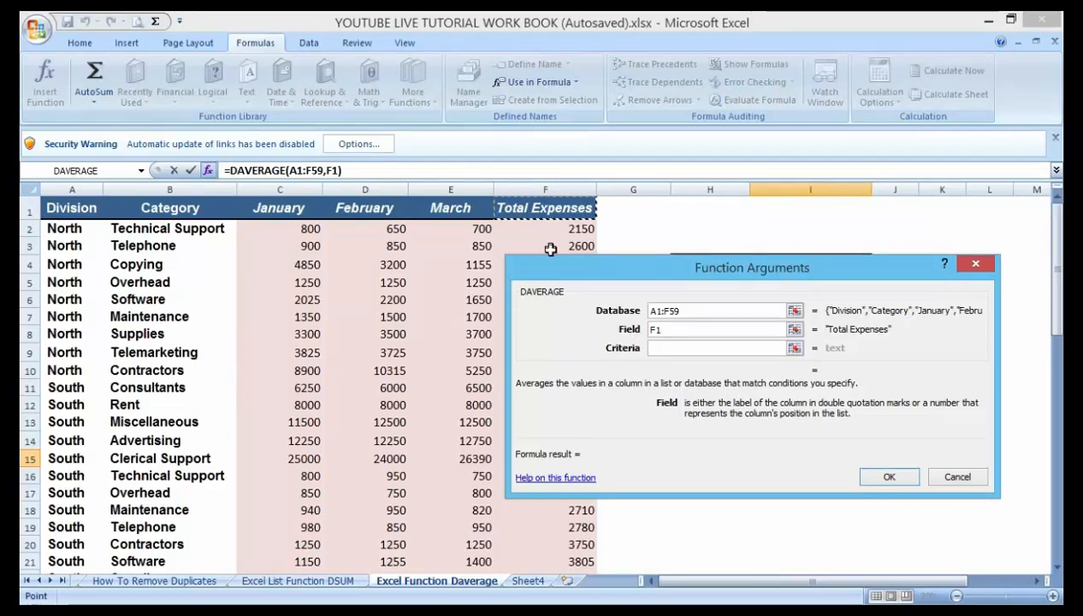
pyautogui.moveTo(727, 389)
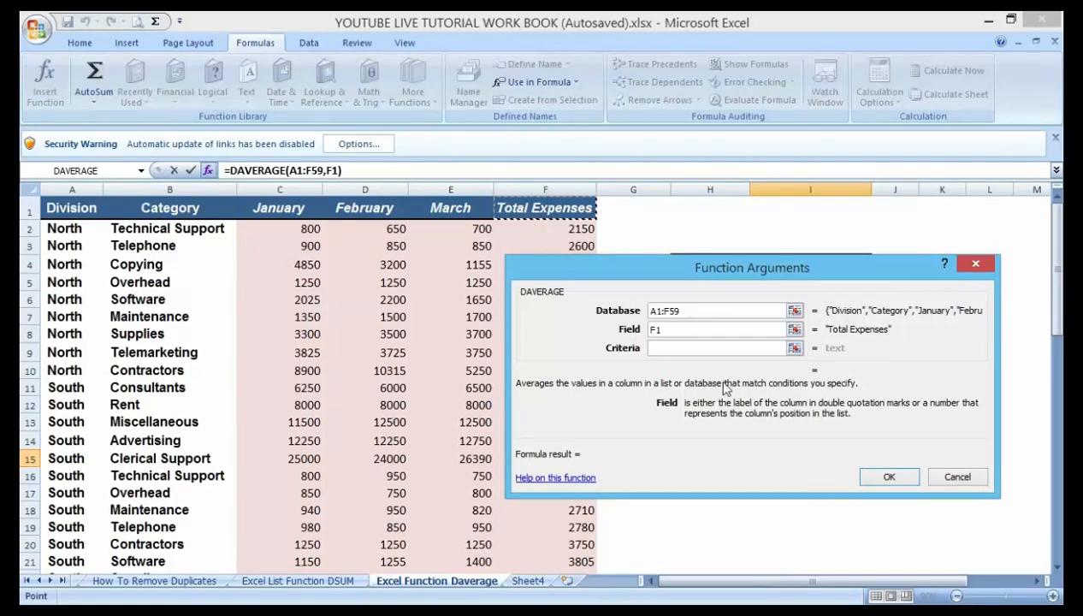
pyautogui.click(717, 347)
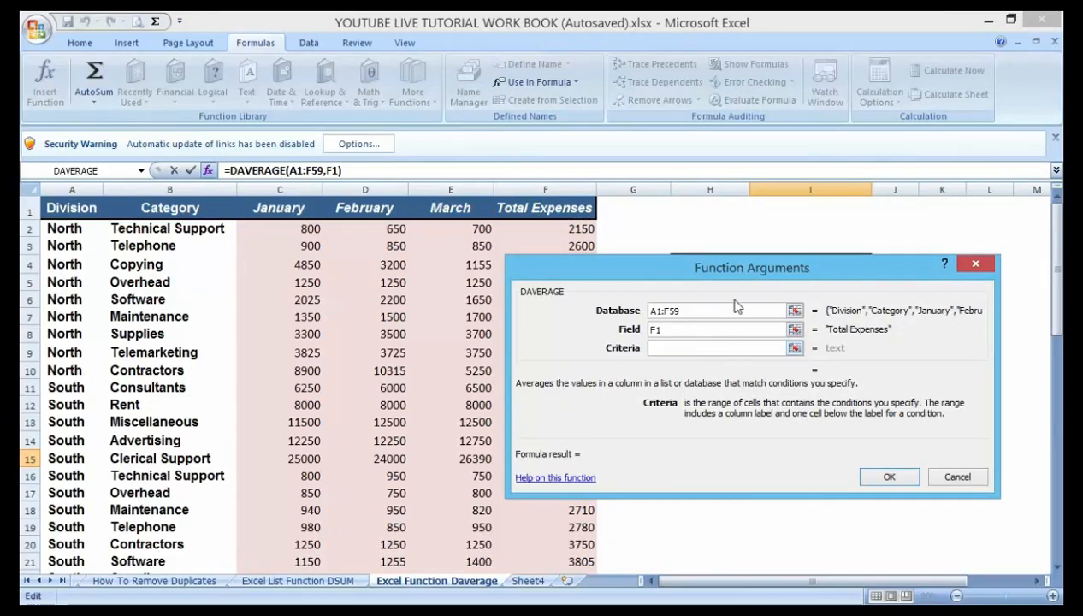
pyautogui.moveTo(752, 267); pyautogui.dragTo(380, 216)
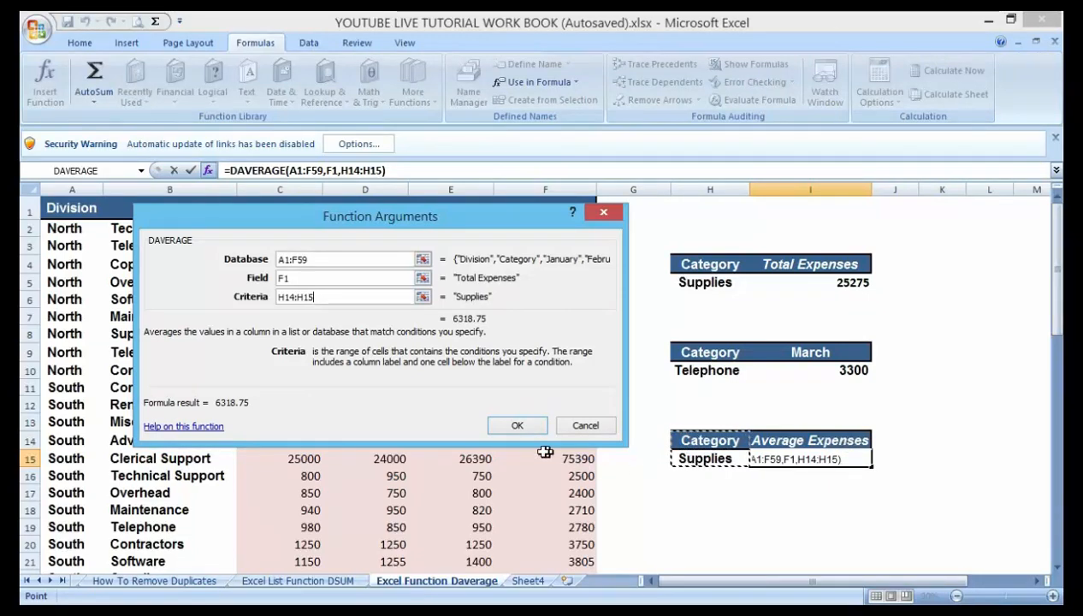
pyautogui.click(516, 425)
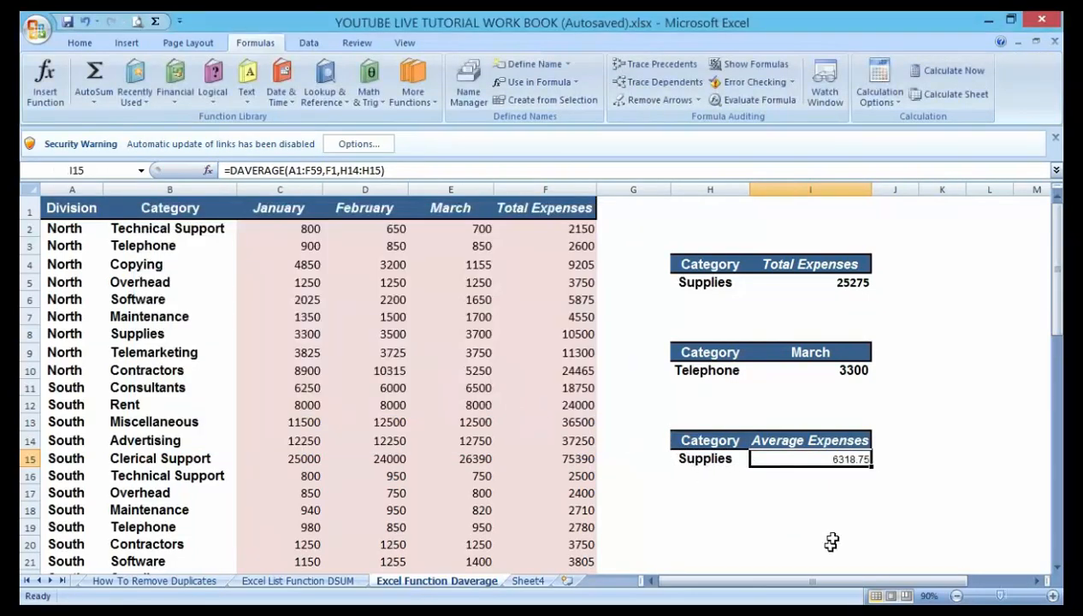
pyautogui.moveTo(708, 478)
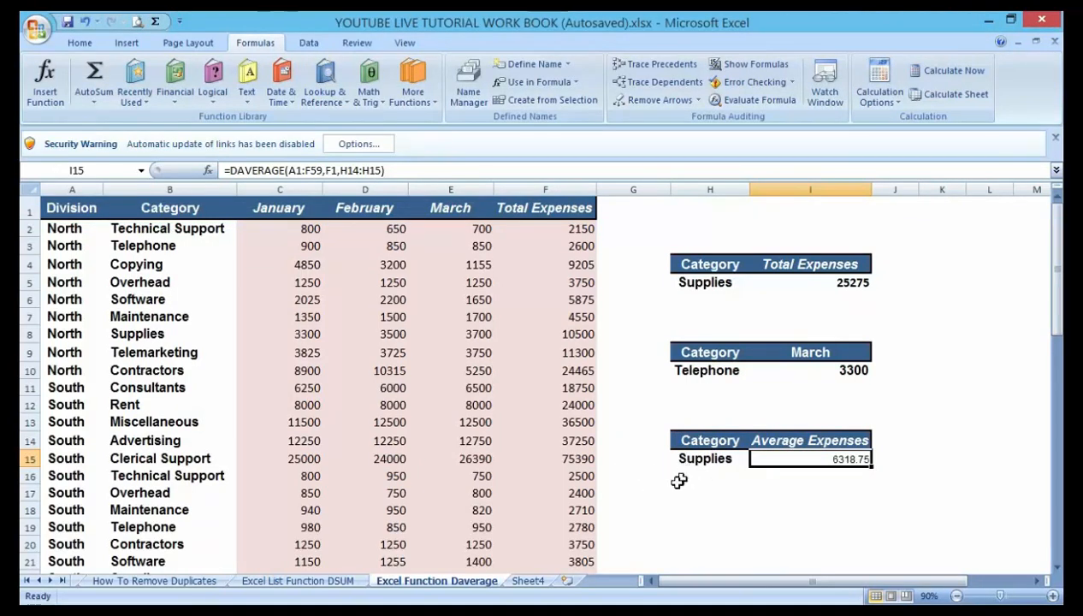
pyautogui.moveTo(702, 468)
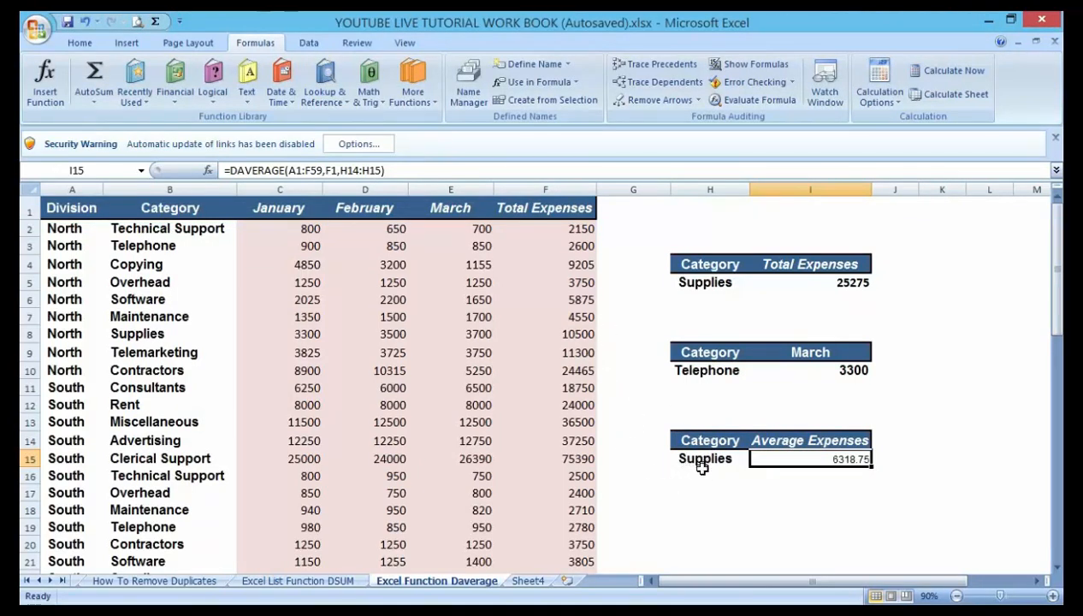
pyautogui.moveTo(790, 440)
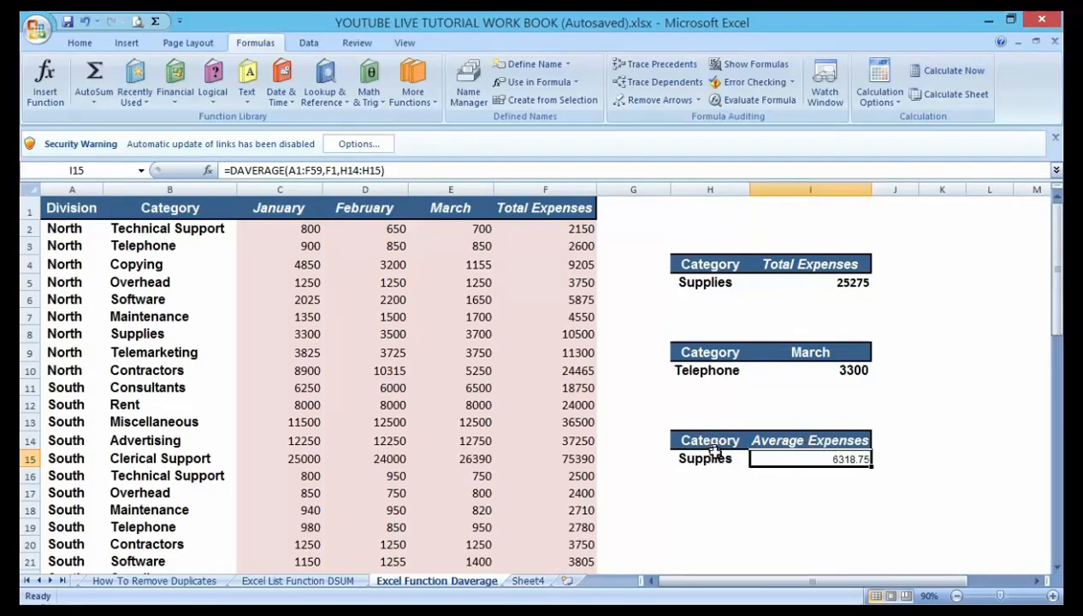
pyautogui.moveTo(834, 473)
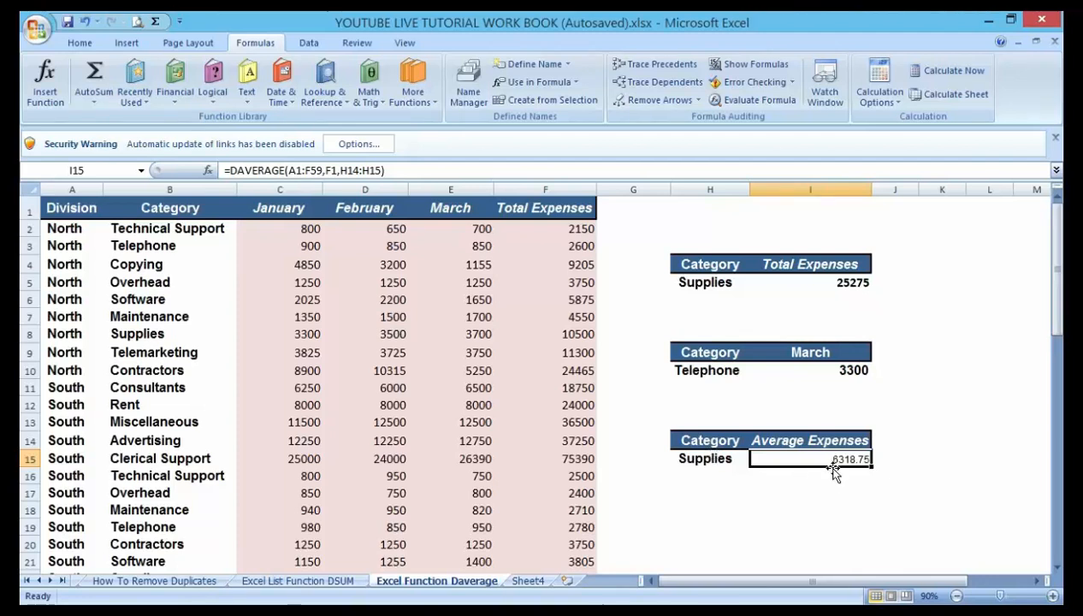
pyautogui.moveTo(865, 475)
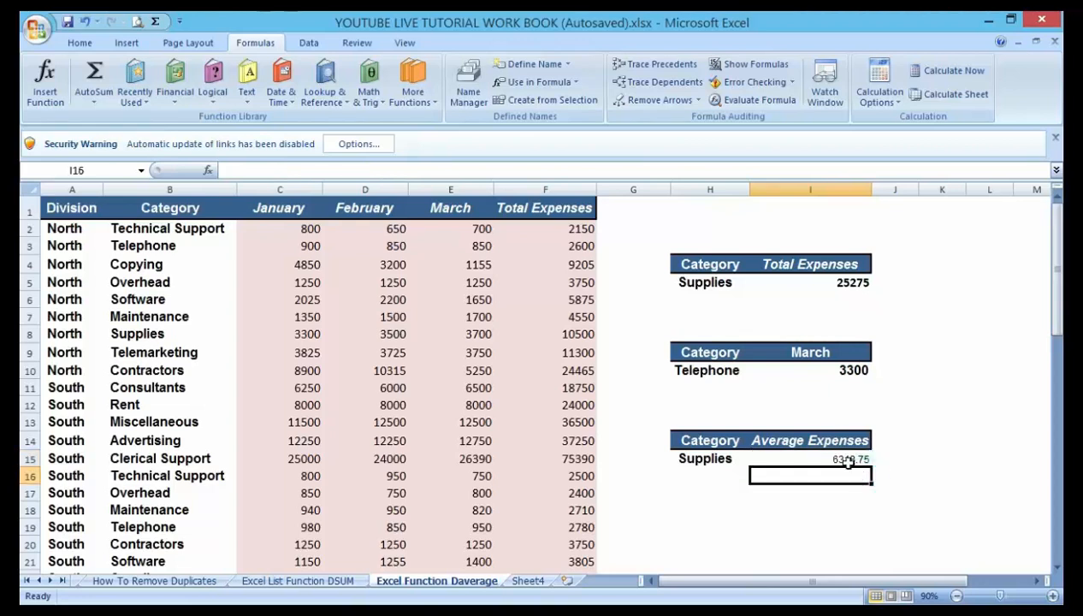
pyautogui.click(811, 459)
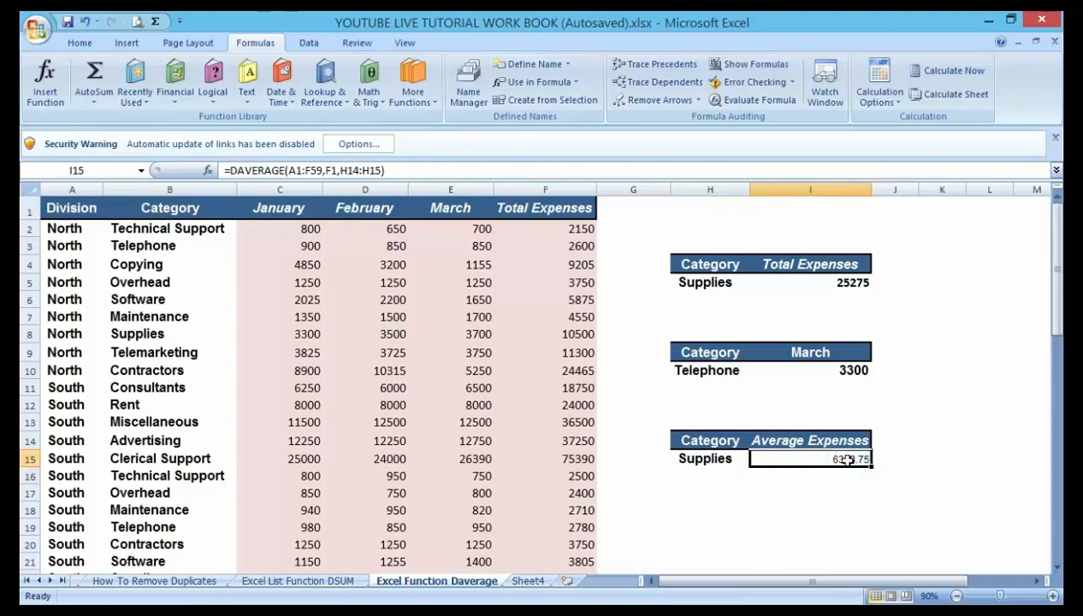
pyautogui.moveTo(854, 528)
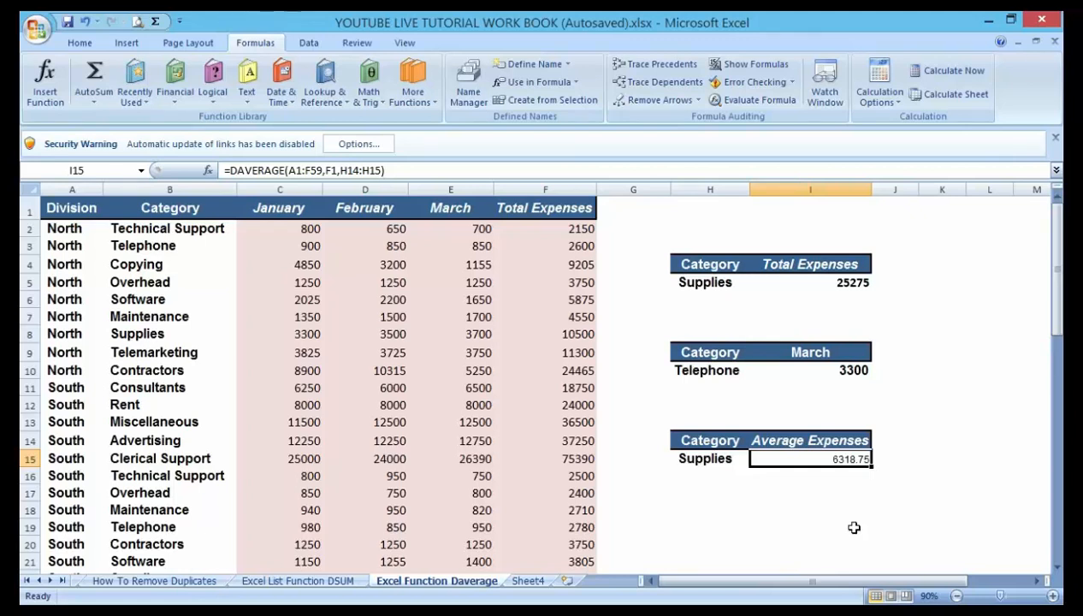
pyautogui.moveTo(852, 521)
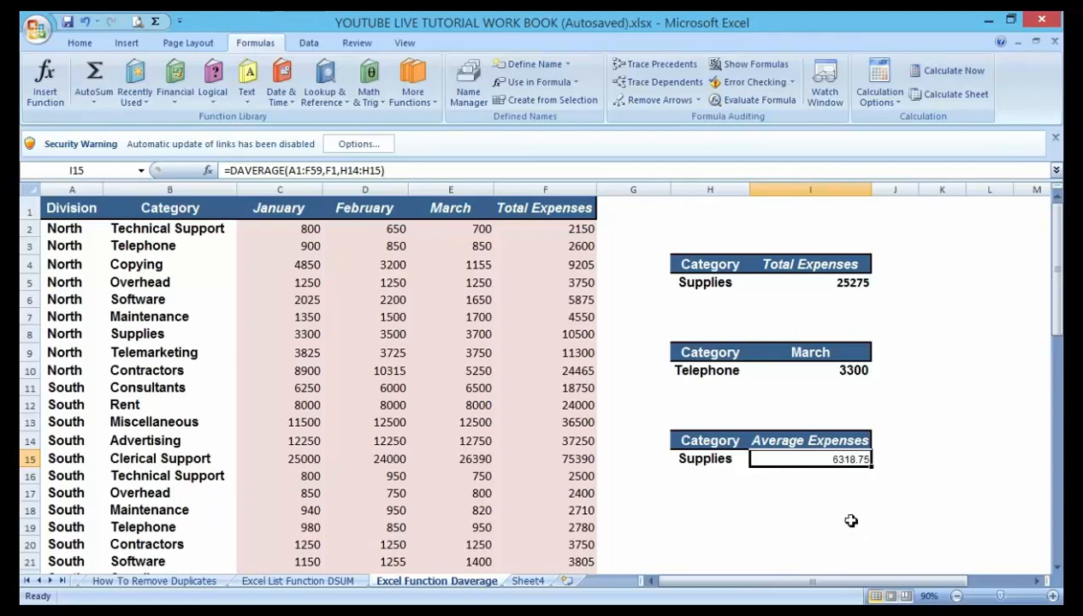
pyautogui.moveTo(849, 518)
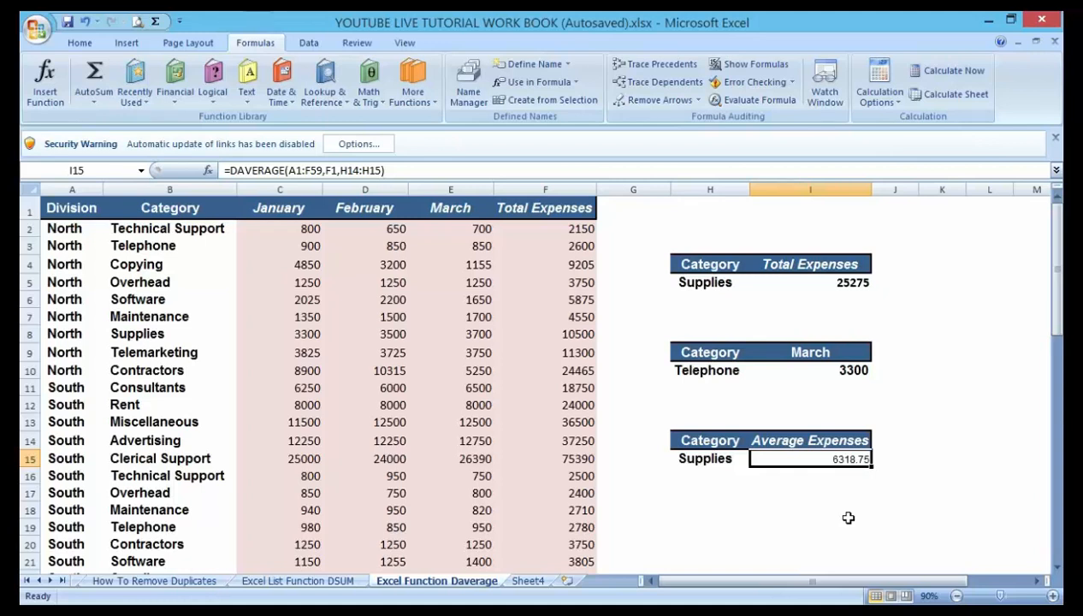